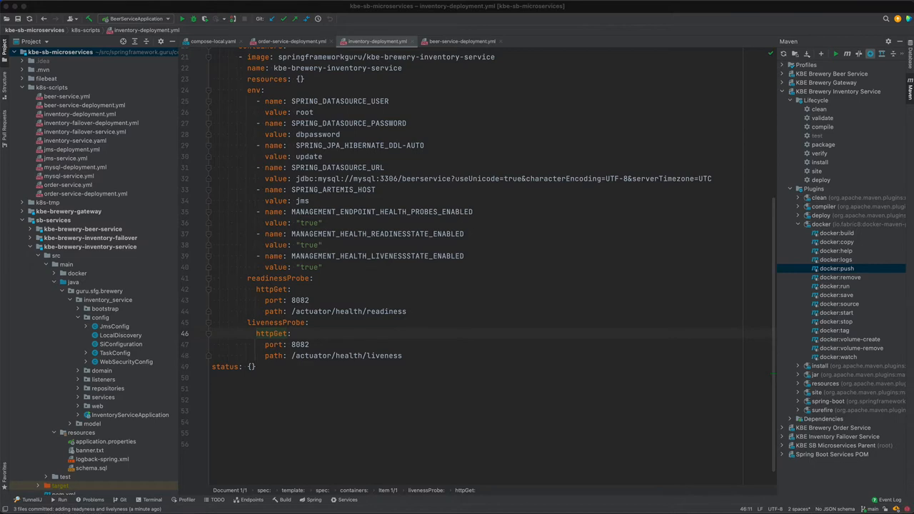
mouse_move(328, 279)
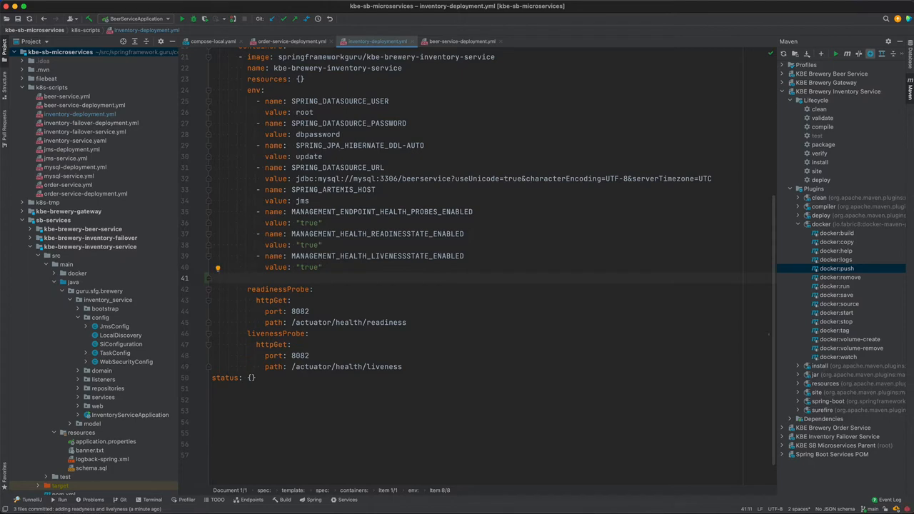
Step: Add the env entry '- name: SERVER_SHUTDOWN' with value "graceful" to inventory-deployment.yml
type("- name: SE")
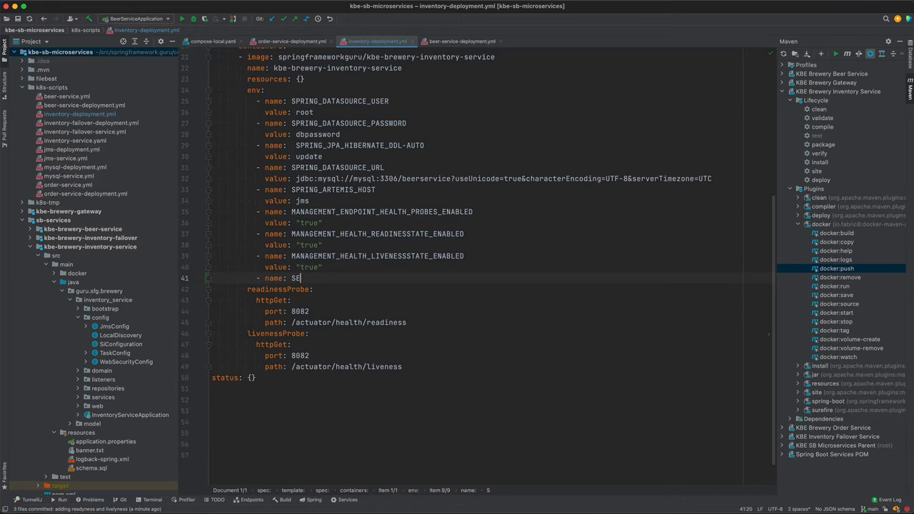
type("RVER_SHUTDOWN")
type("value: \"")
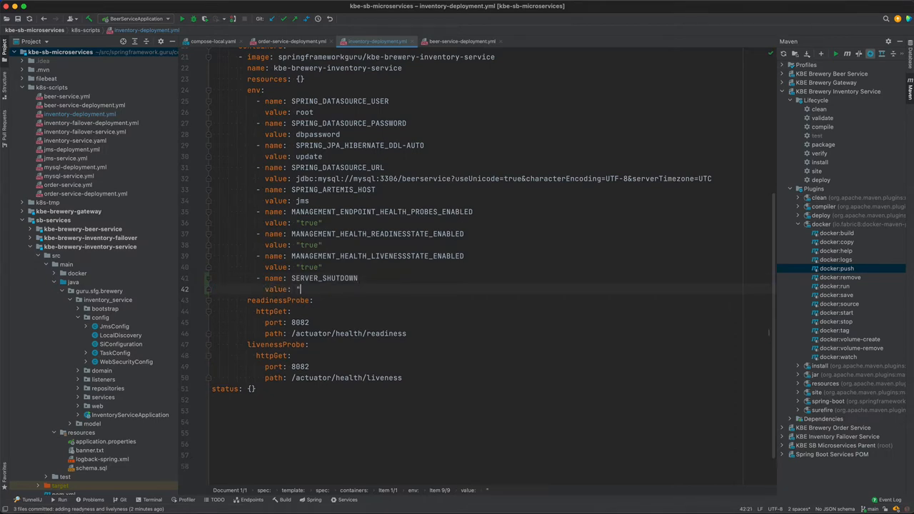
type("graceful\"")
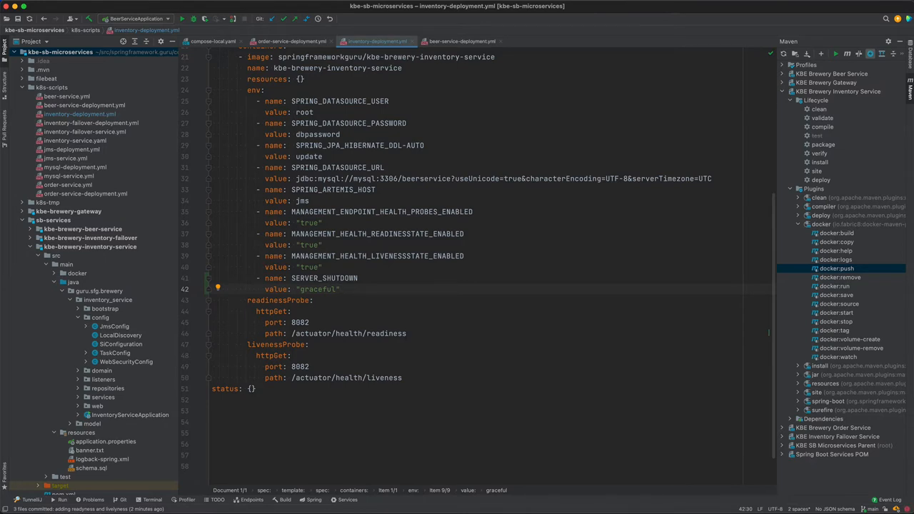
mouse_move(349, 333)
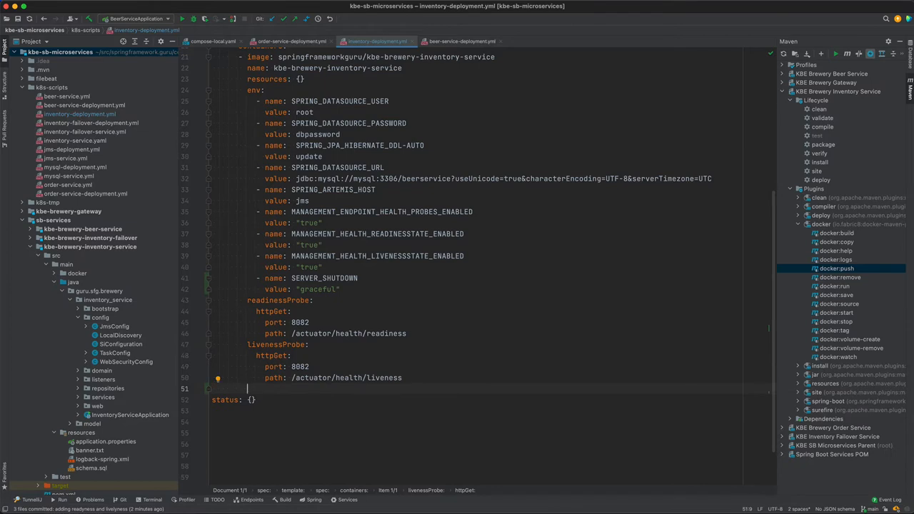
Step: Add a lifecycle exec block with command ["sh", "-c", "sleep 10"] below livenessProbe
type("lifecycle:")
type("perStop")
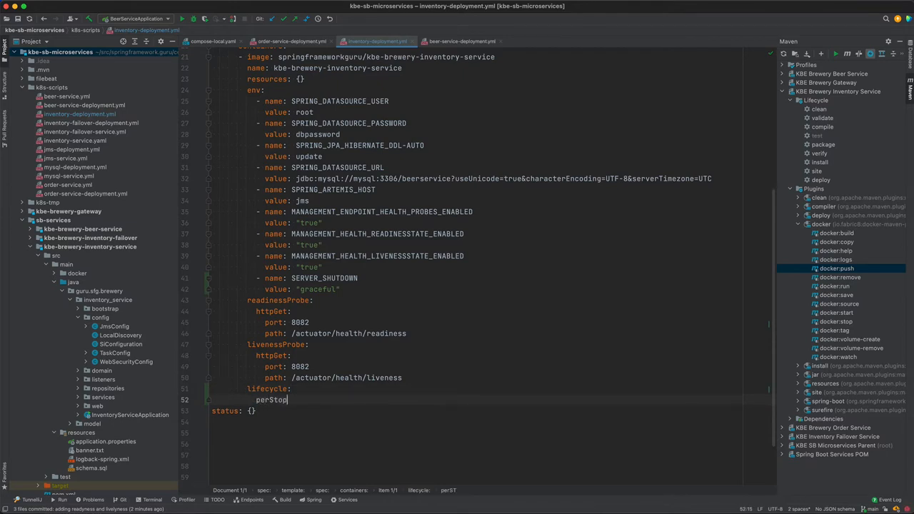
type("exec")
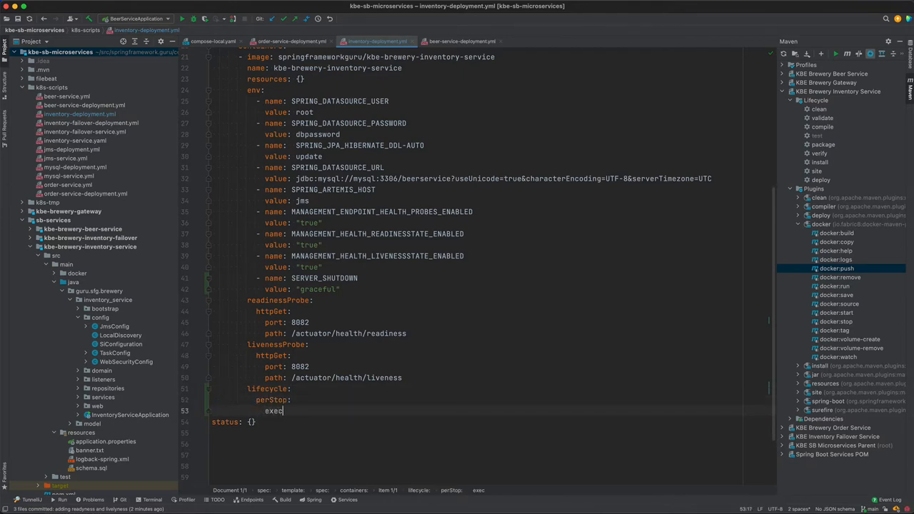
type("command")
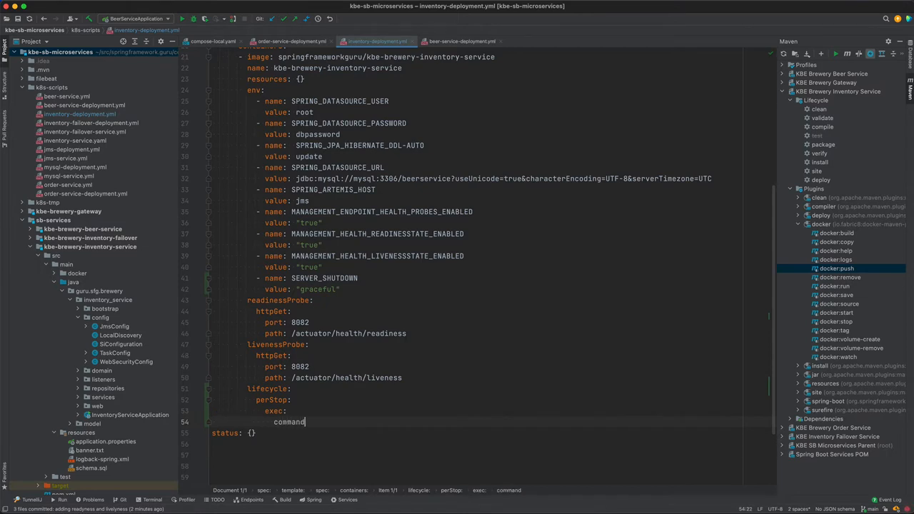
type(": []")
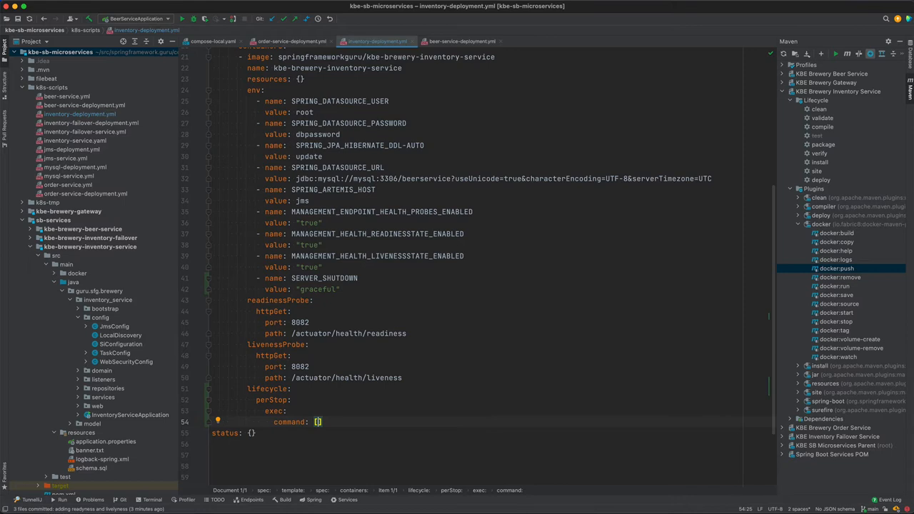
type("\"sh\", \"-")
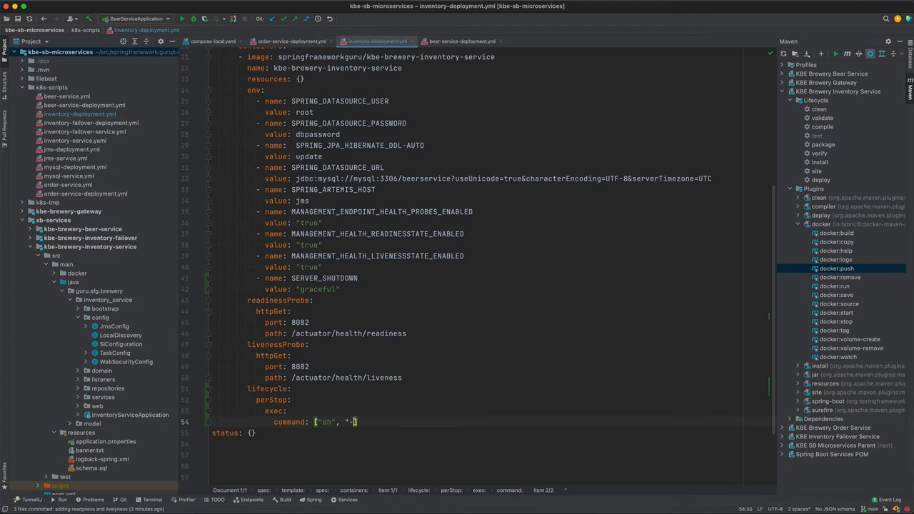
type("c\", \"sleep")
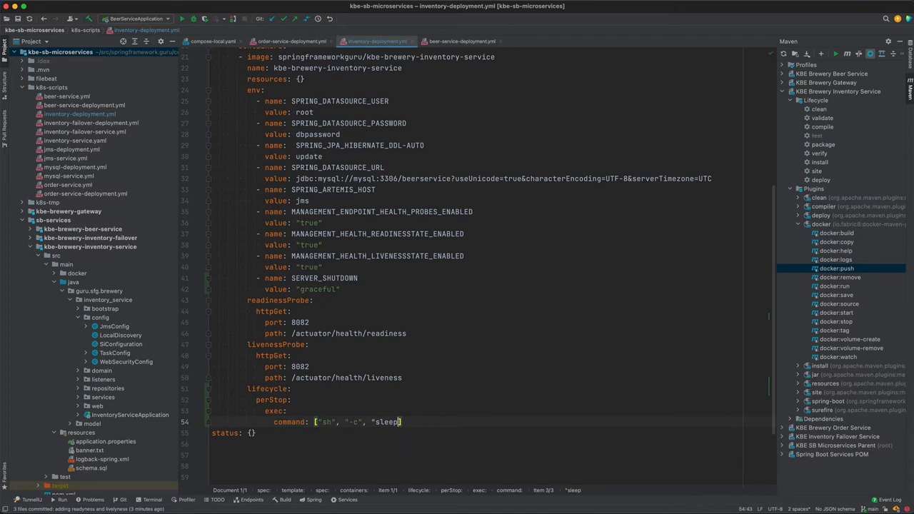
type("10\"")
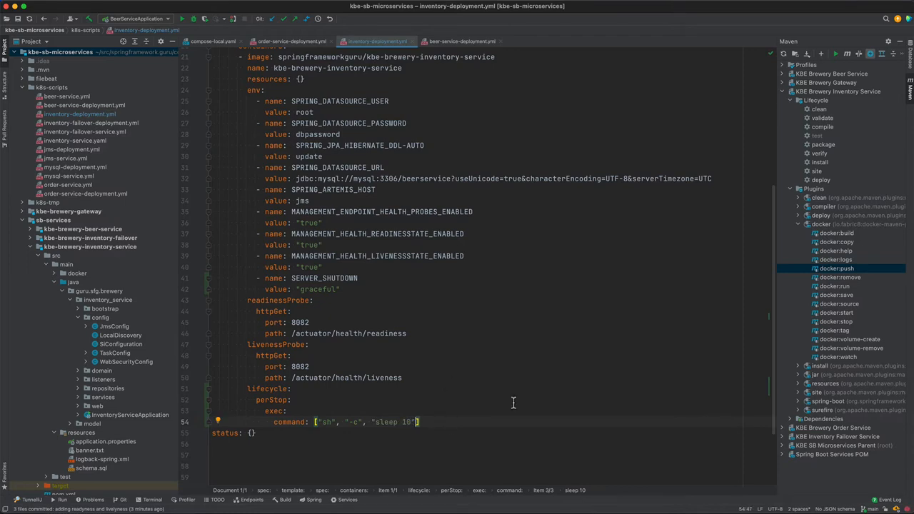
mouse_move(315, 422)
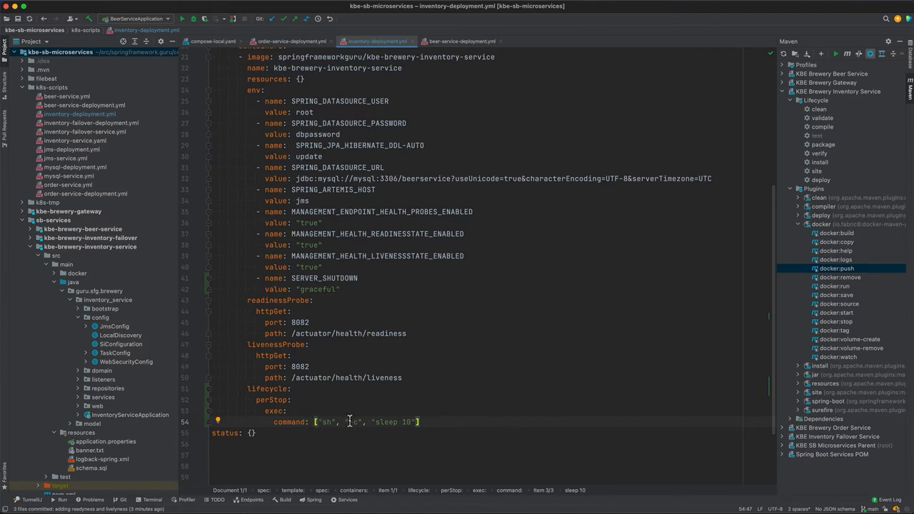
type("-c")
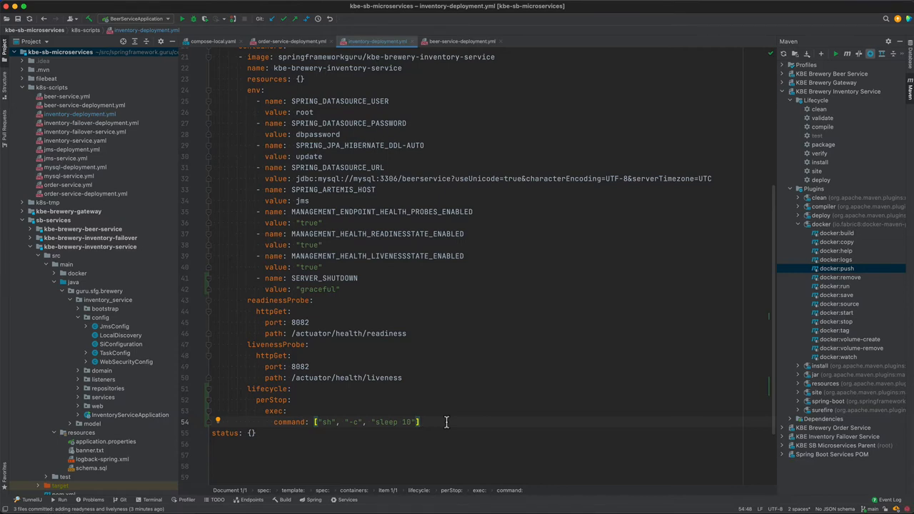
mouse_move(363, 421)
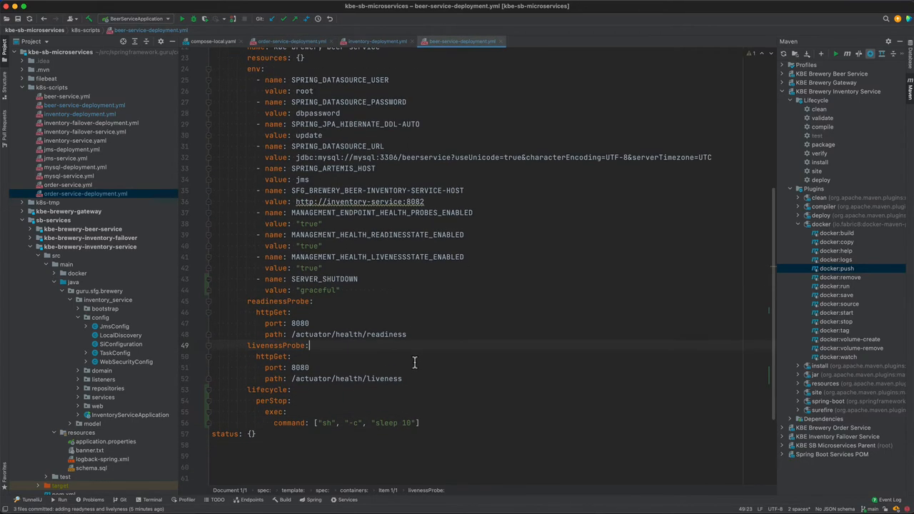
mouse_move(335, 286)
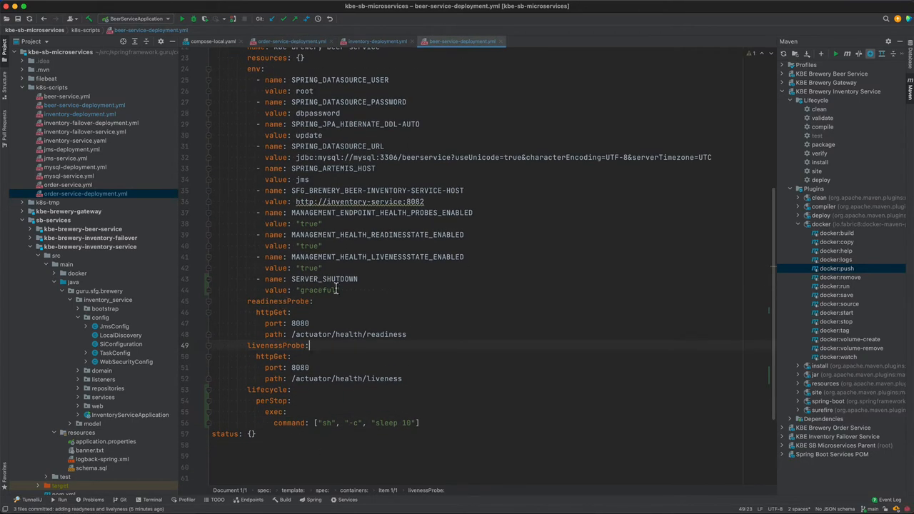
Step: Switch to beer-service-deployment.yml and review its pasted SERVER_SHUTDOWN entry and sleep 10 hook
left_click(361, 289)
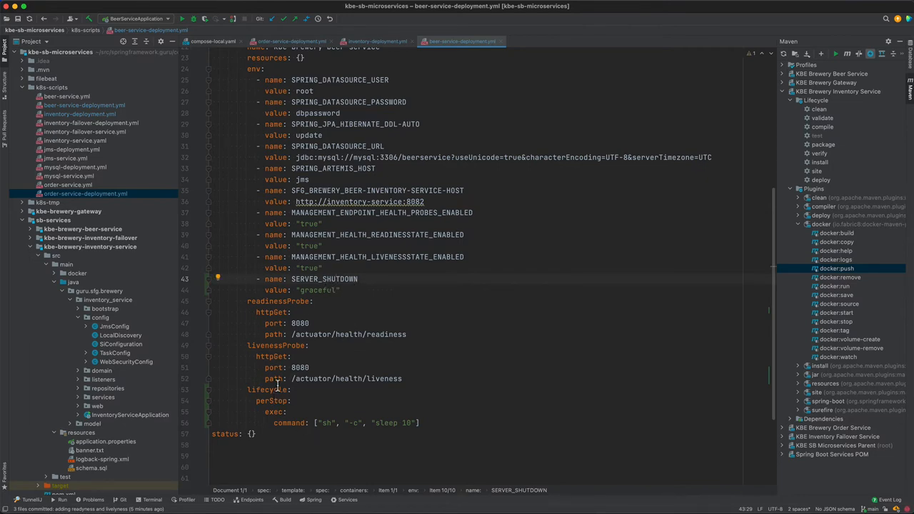
scroll("up", 3)
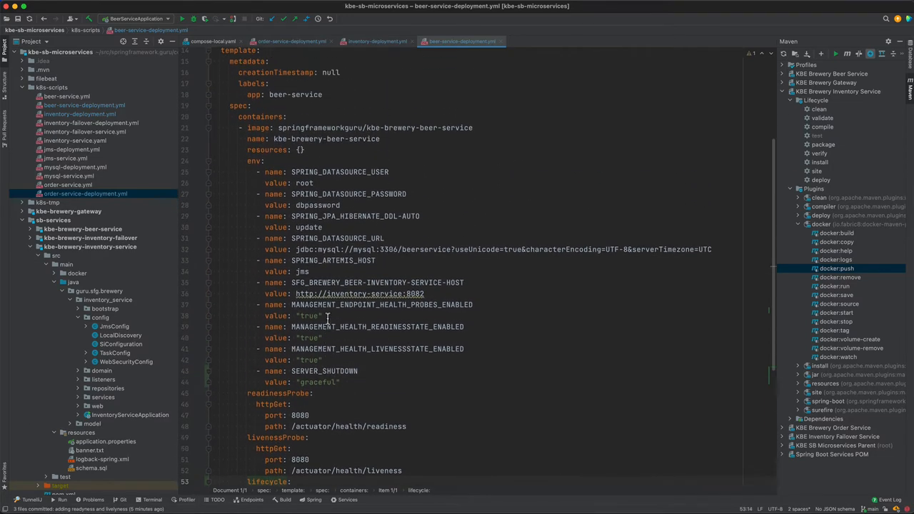
scroll("down", 3)
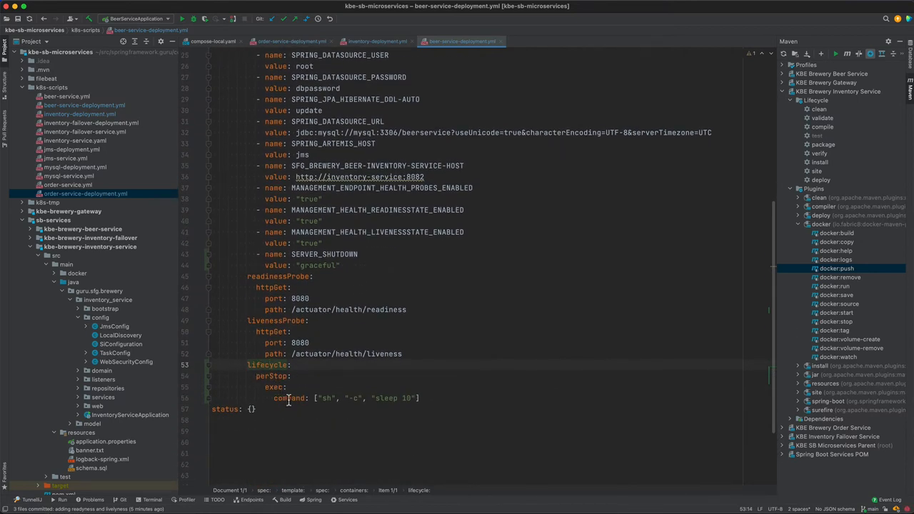
mouse_move(514, 407)
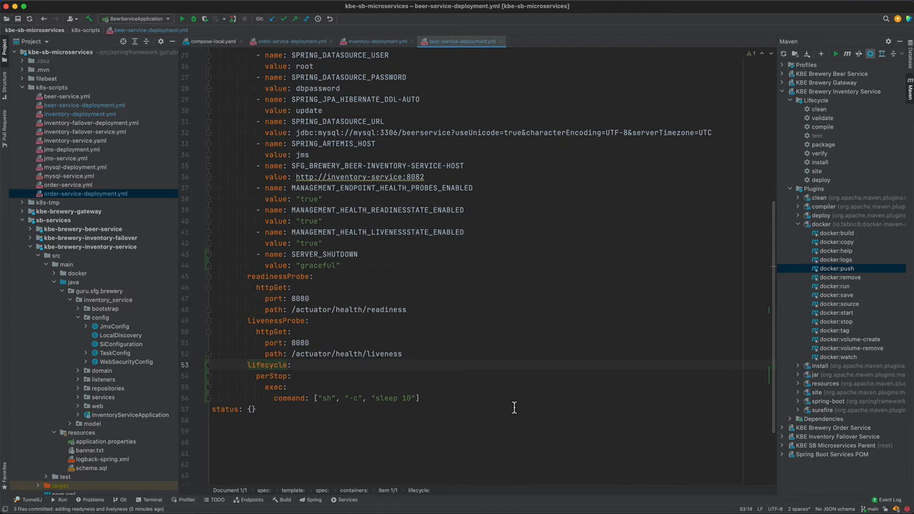
mouse_move(528, 373)
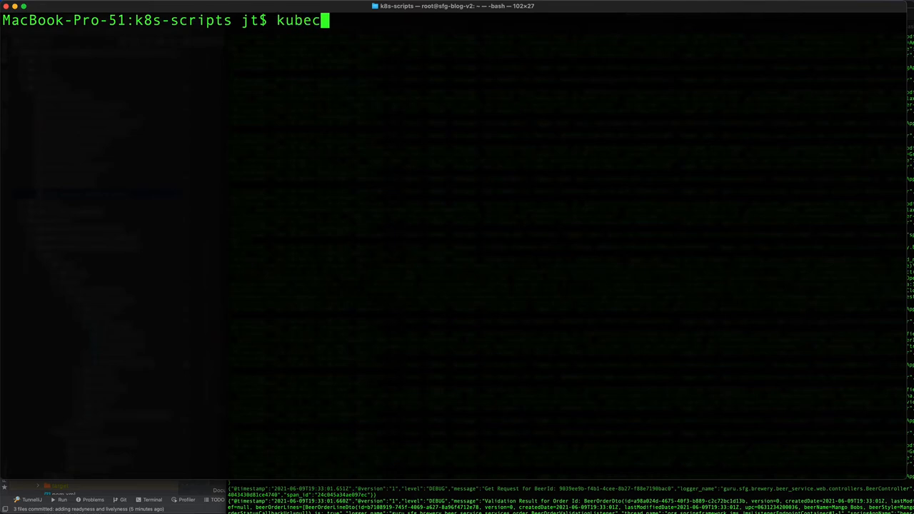
Step: Run 'kubectl apply -f inventory-deployment.yml' from the k8s-scripts directory
type("tl apply -f inventory-deployment.yml")
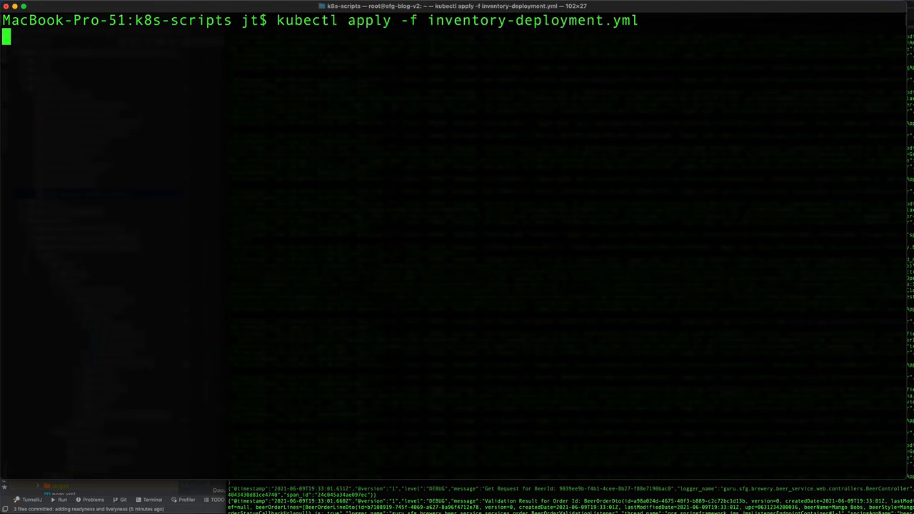
key("Return")
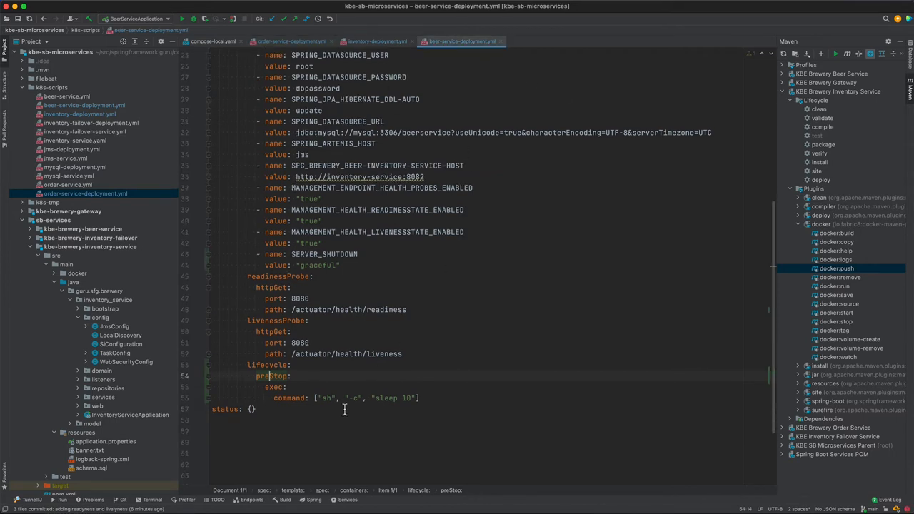
Step: Rename the lifecycle key perStop to preStop in beer-service-deployment.yml
left_click(290, 365)
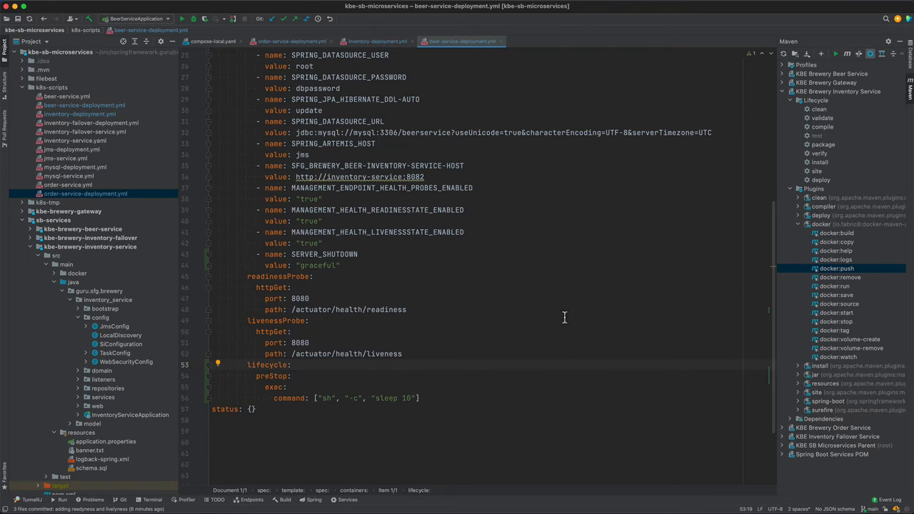
mouse_move(556, 340)
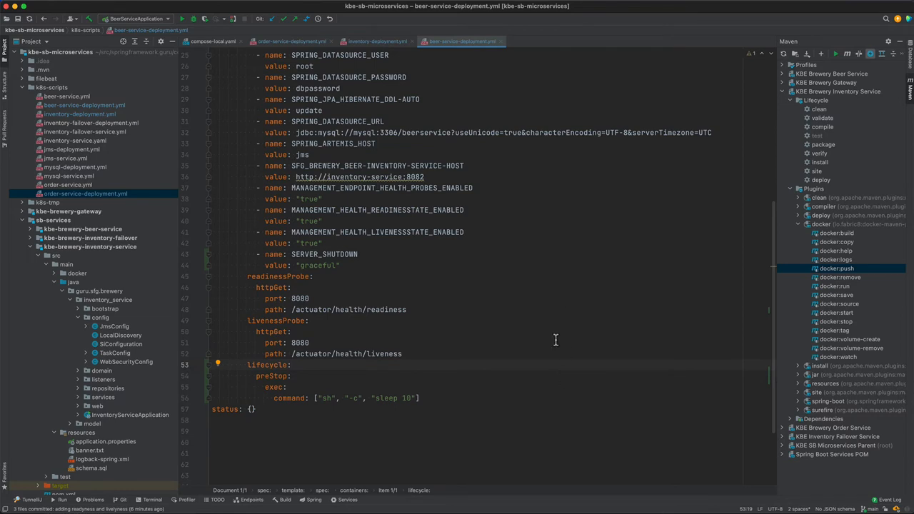
mouse_move(539, 338)
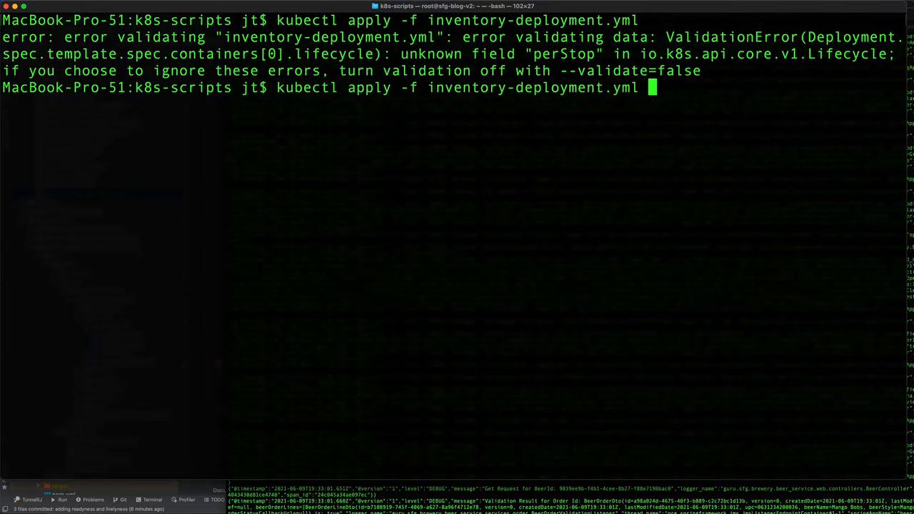
Step: Rerun 'kubectl apply -f inventory-deployment.yml' twice, both failing on the perStop field
key("Return")
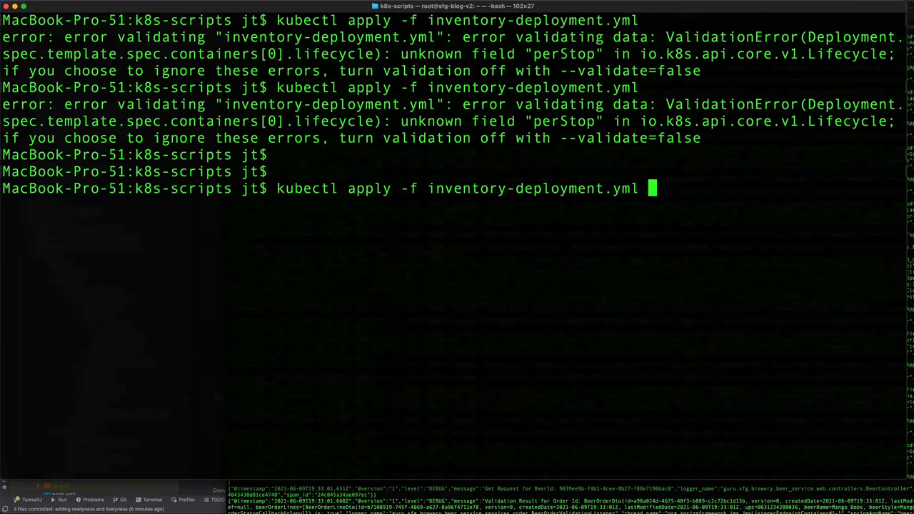
key("Return")
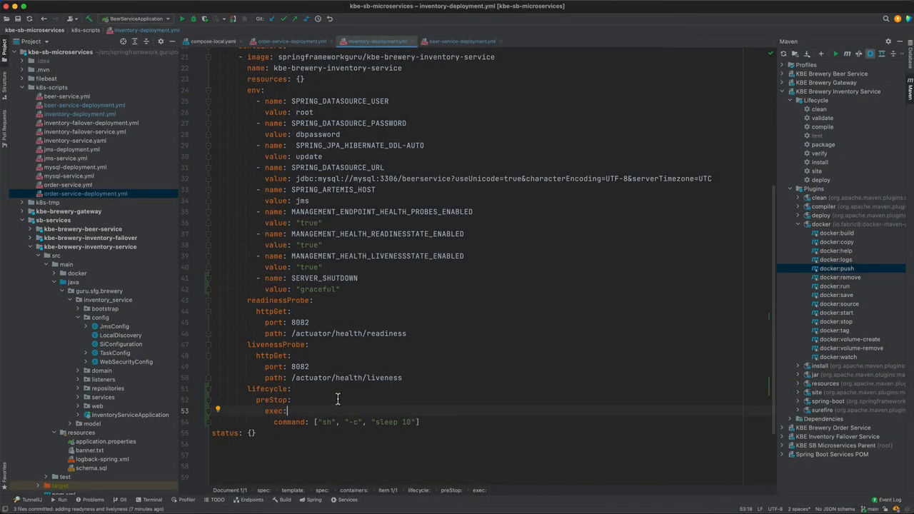
mouse_move(324, 399)
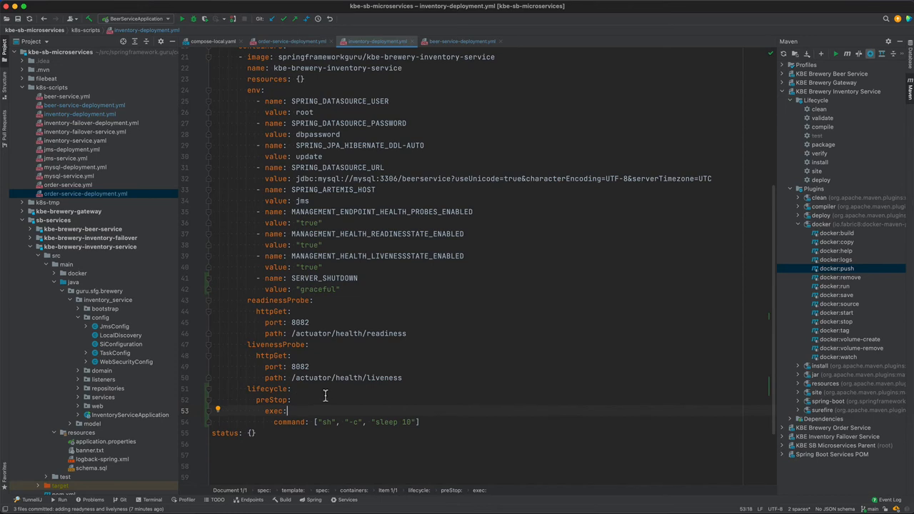
mouse_move(463, 81)
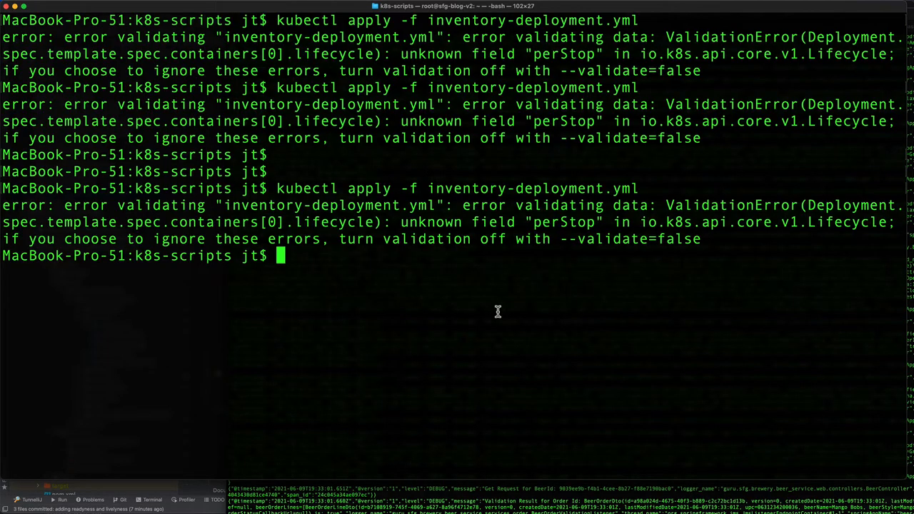
Step: Run kubectl apply -f for the inventory, beer-service and order-service deployment files
type("kubectl apply -f inventory-deployment.yml")
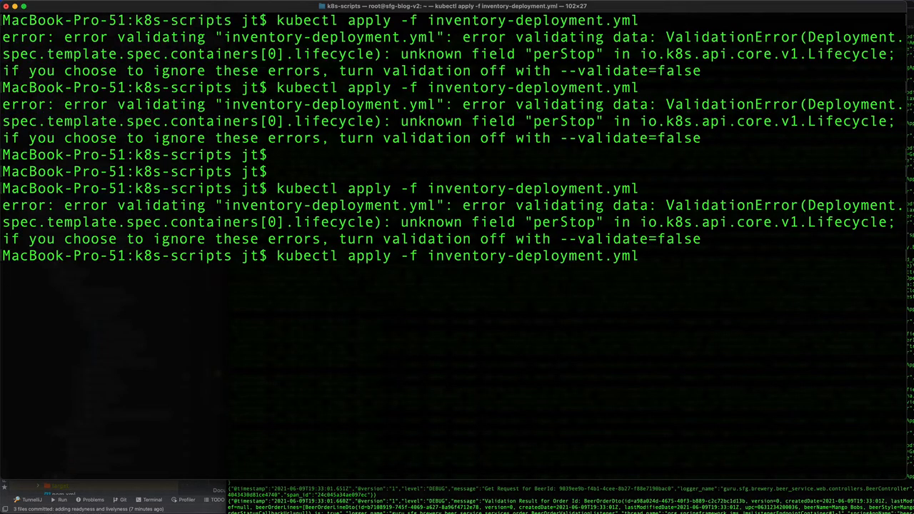
key("Return")
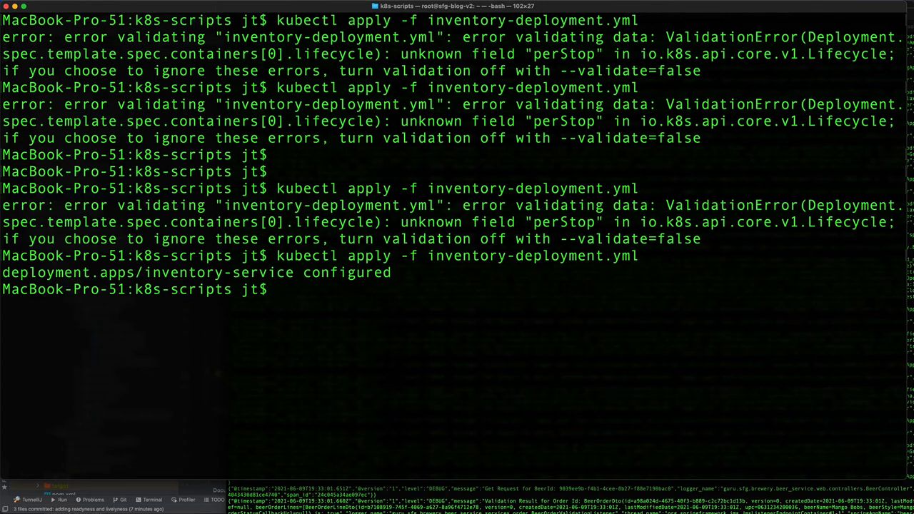
type("kubectl apply -f beer-service-deployment.yml")
type("kubectl apply -f order-service-deployment.yml")
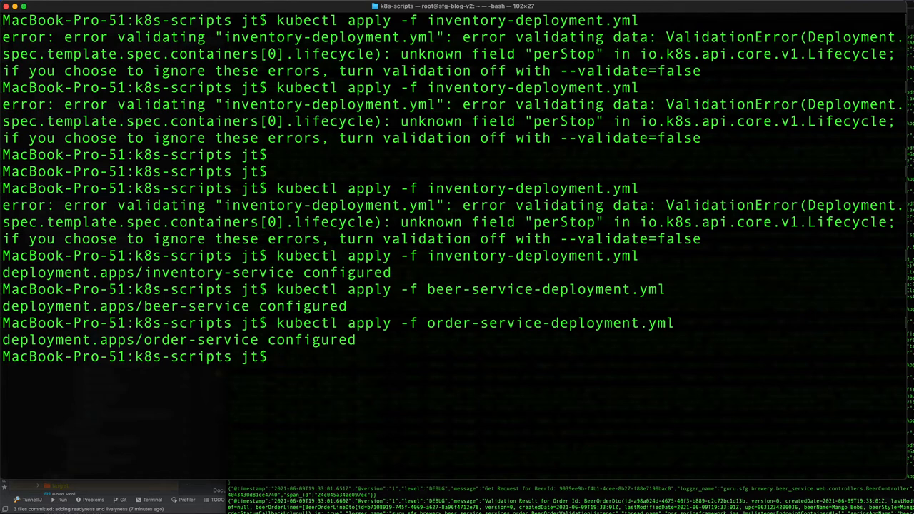
type("clear")
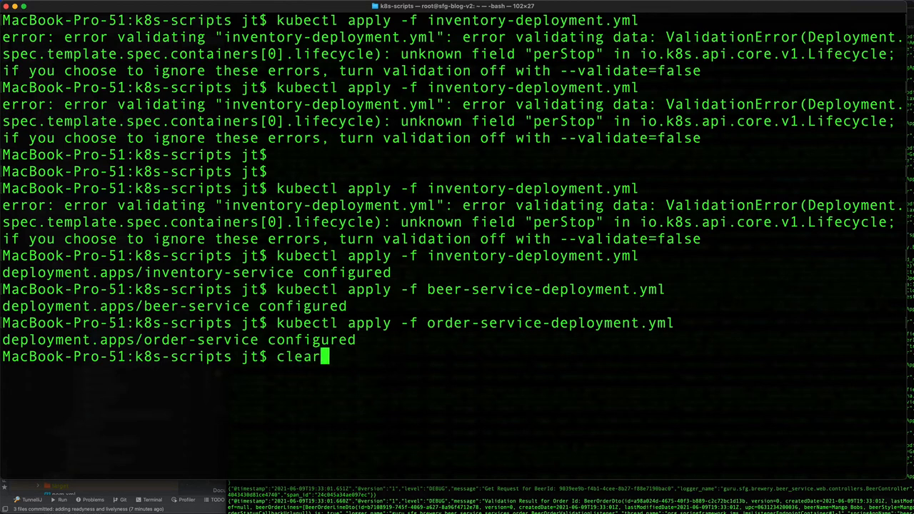
Step: Clear the terminal, run 'kubectl get all', and highlight the new beer-service pod's 25s age
key("Return")
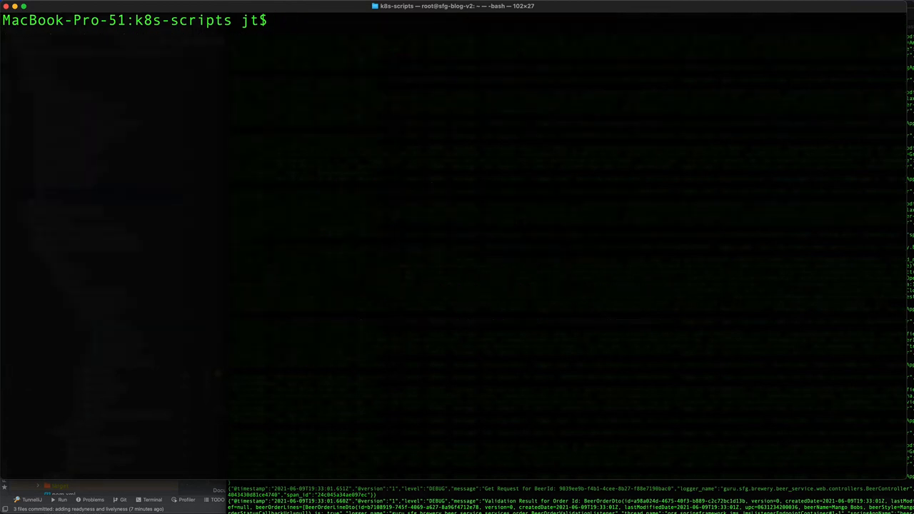
type("kubectl")
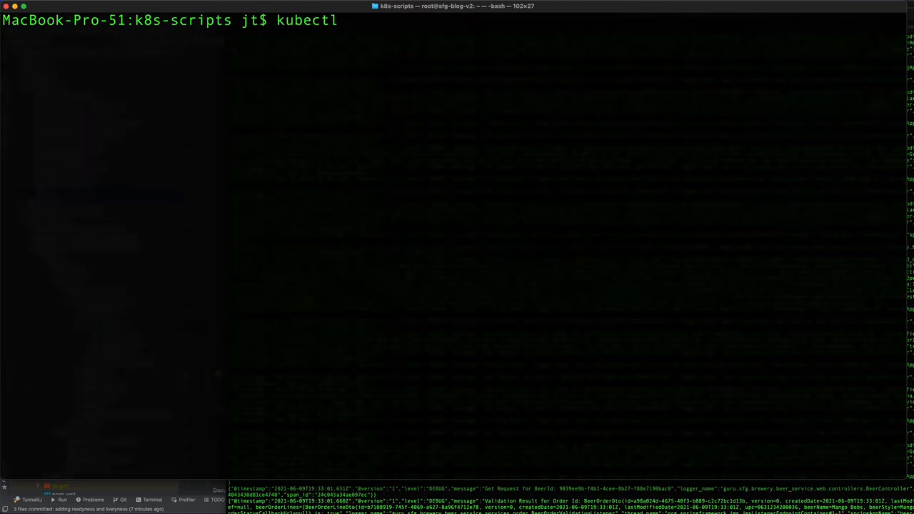
key("Return")
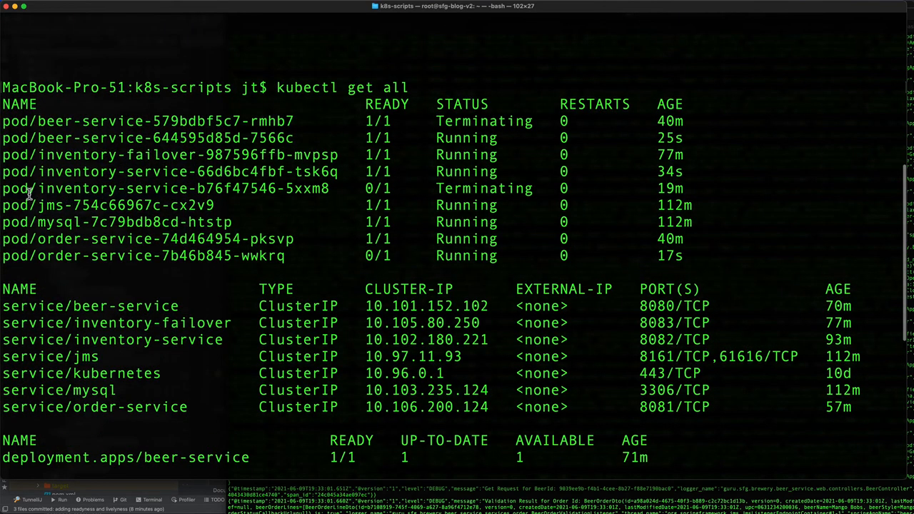
mouse_move(389, 136)
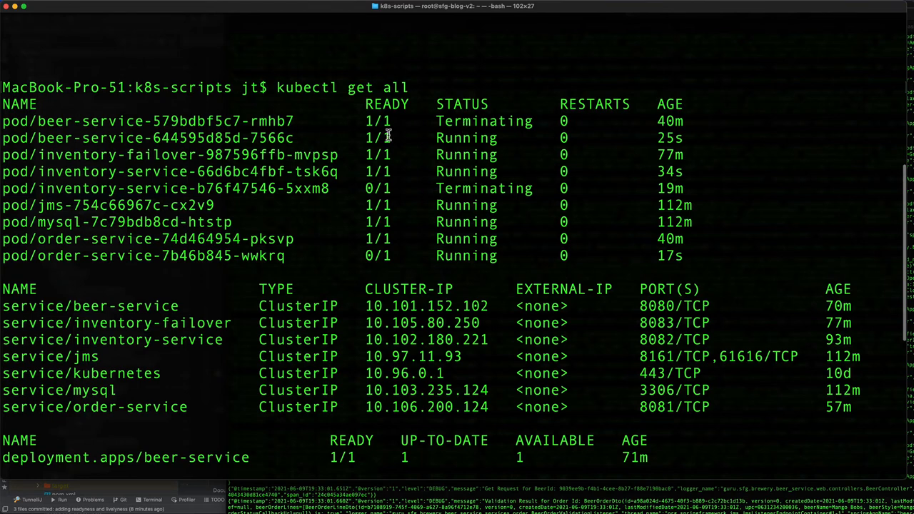
mouse_move(485, 136)
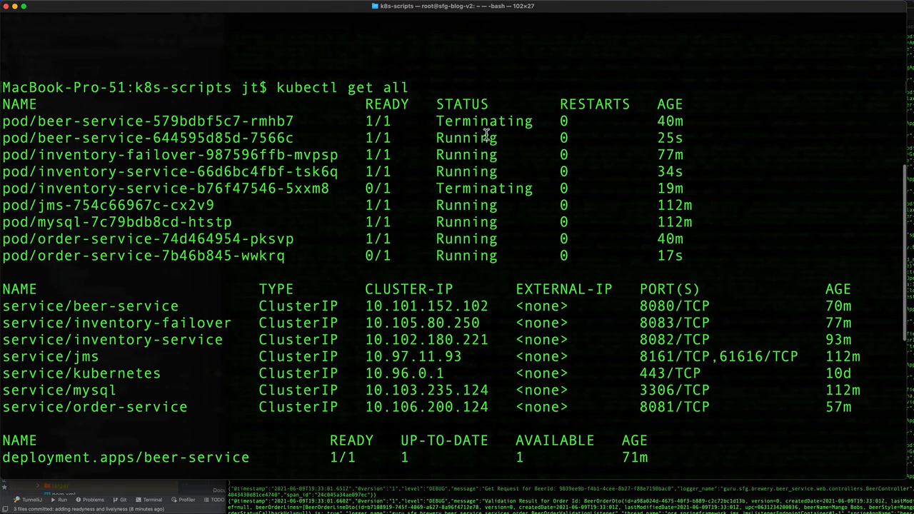
double_click(669, 137)
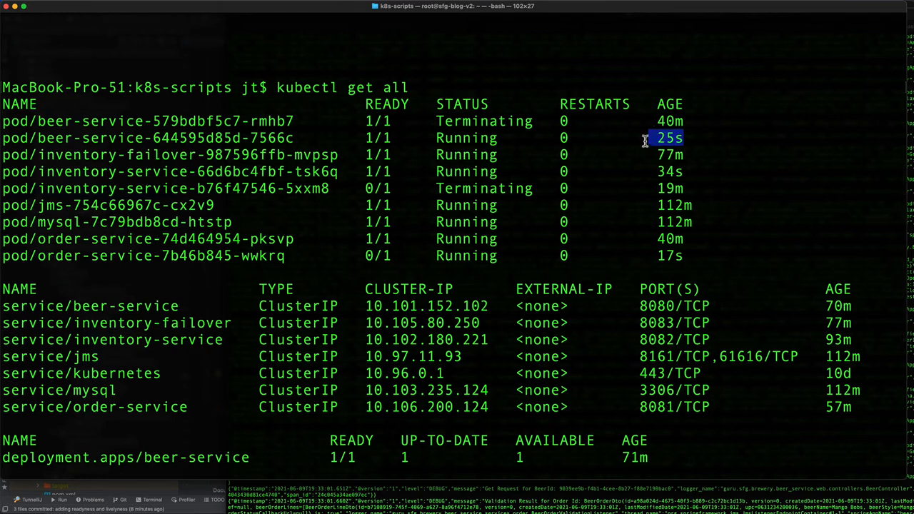
scroll("down", 3)
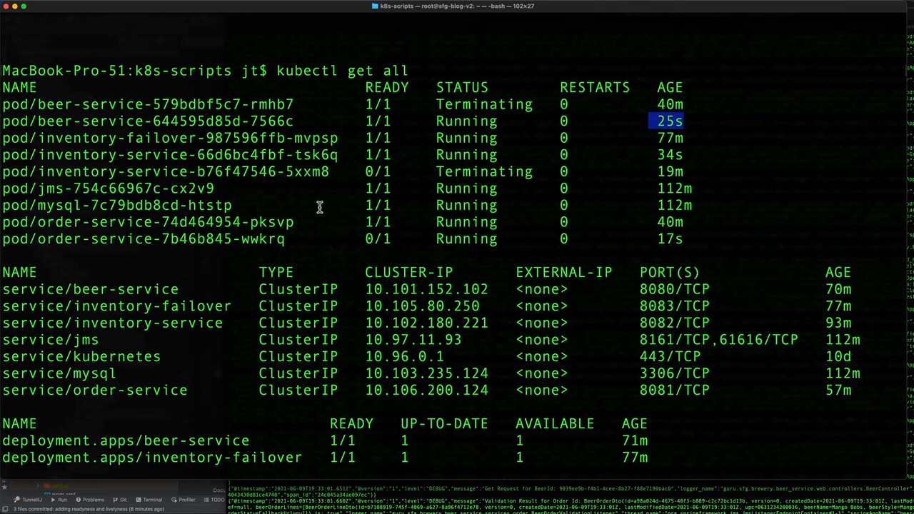
mouse_move(298, 202)
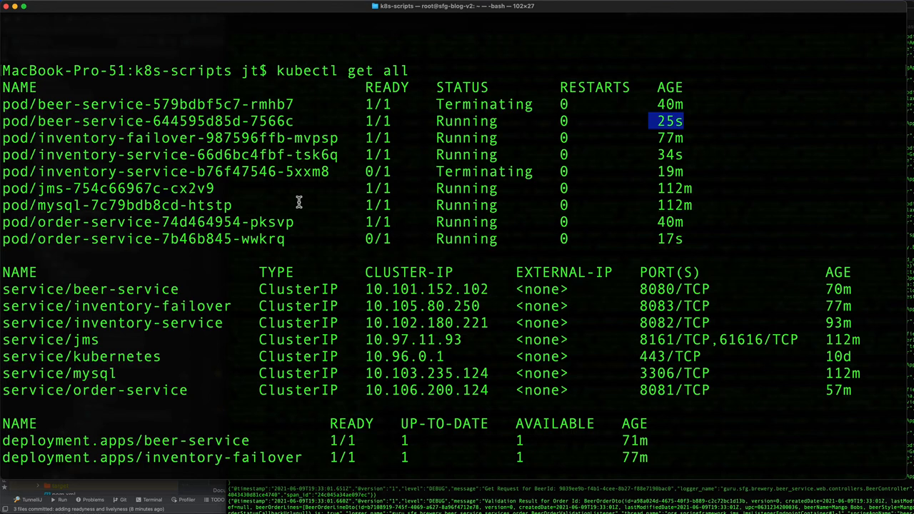
mouse_move(299, 208)
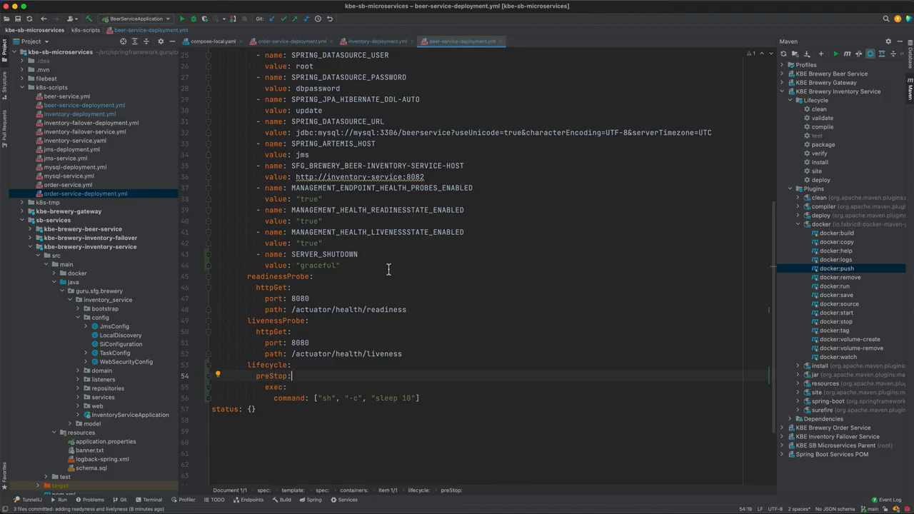
mouse_move(343, 265)
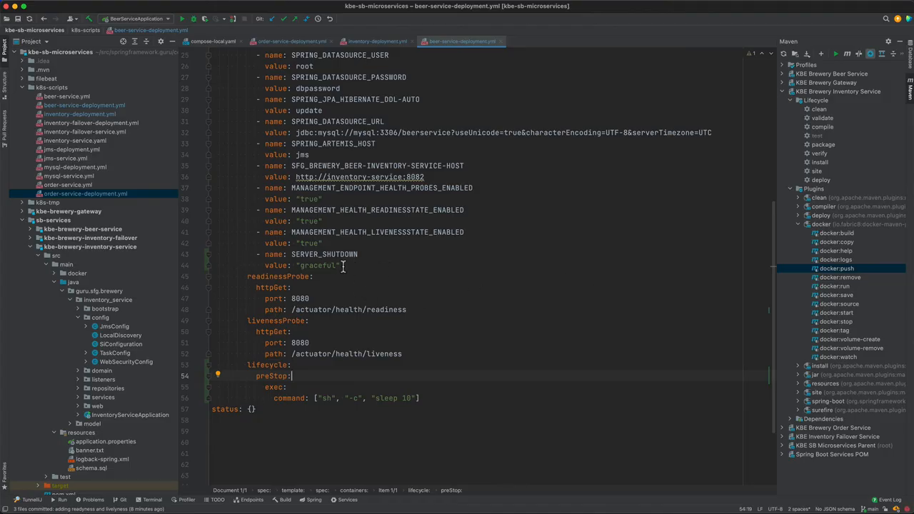
mouse_move(310, 259)
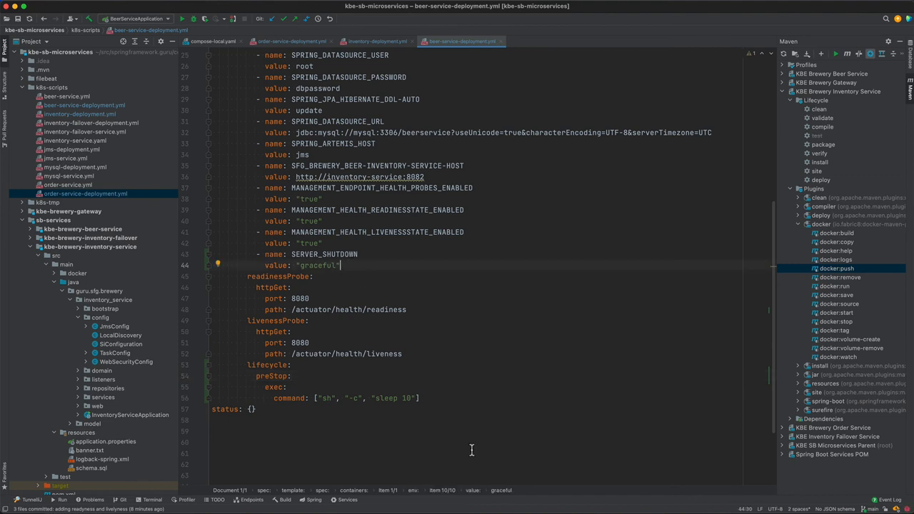
mouse_move(260, 373)
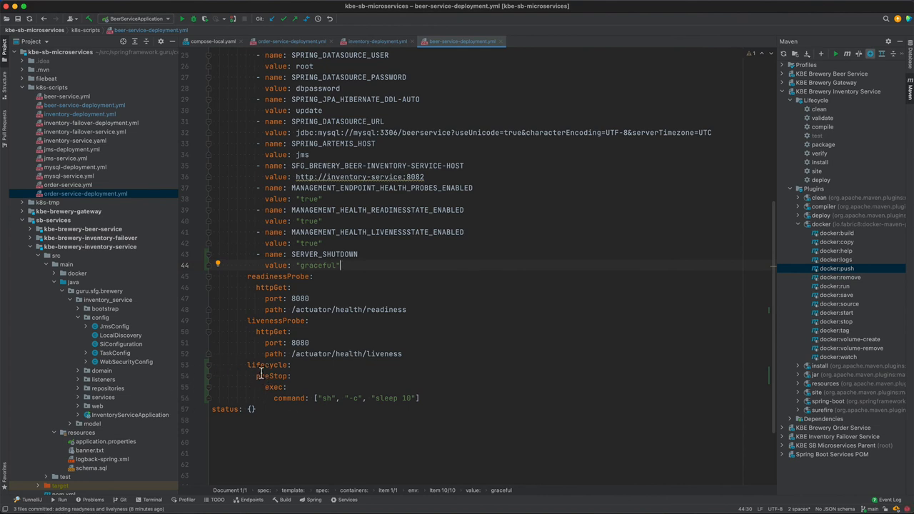
mouse_move(295, 375)
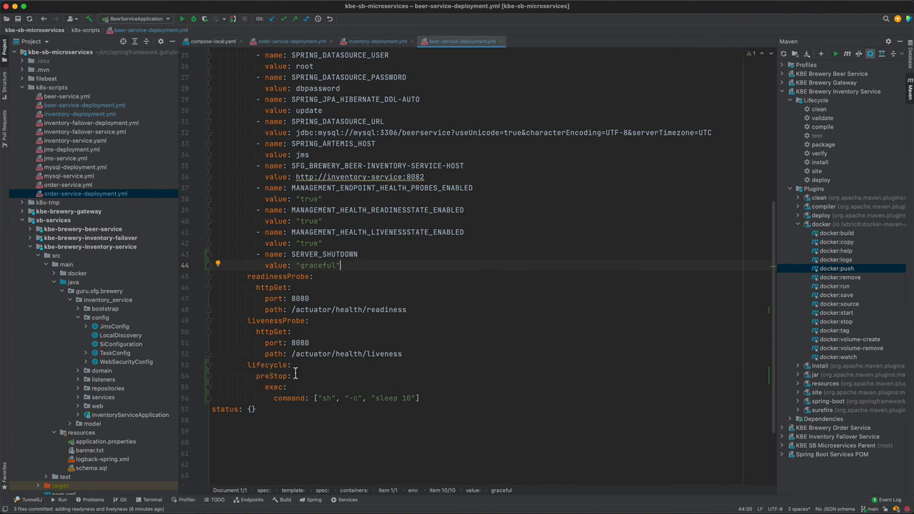
Step: Return to beer-service-deployment.yml and place the cursor on the preStop sleep 10 command
left_click(421, 398)
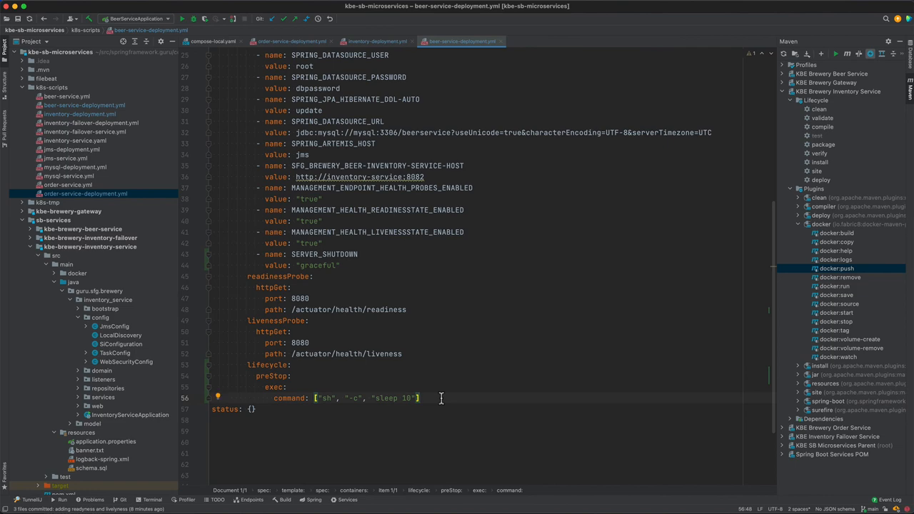